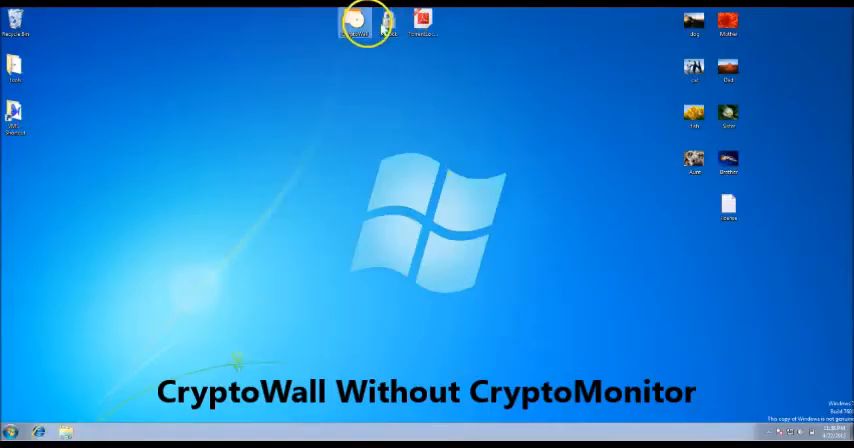
Step: Move the CryptoWall file down the desktop and open the license file to show it's readable
{"action": "left_click_drag", "start_coordinate": [357, 22], "coordinate": [357, 128]}
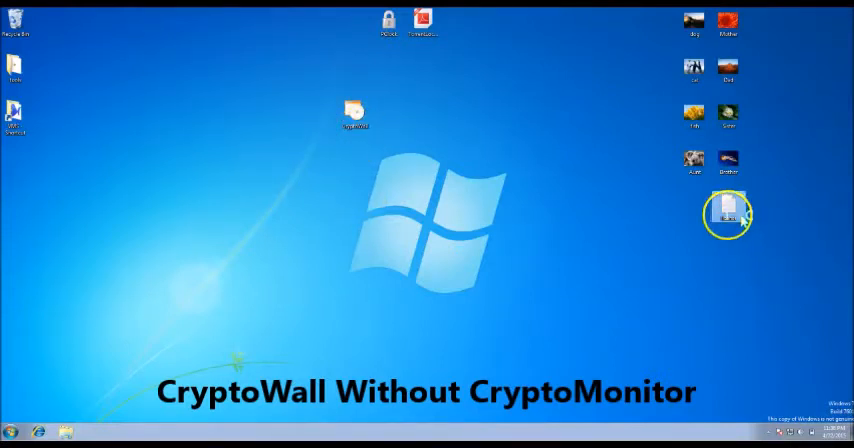
{"action": "double_click", "coordinate": [728, 213]}
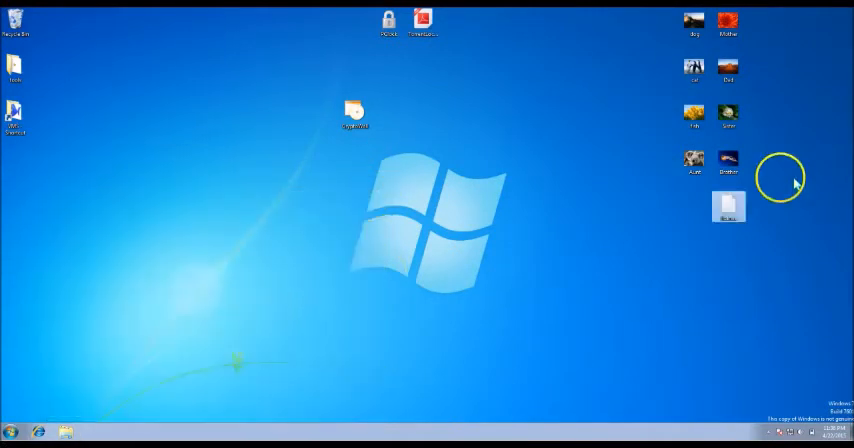
{"action": "double_click", "coordinate": [728, 160]}
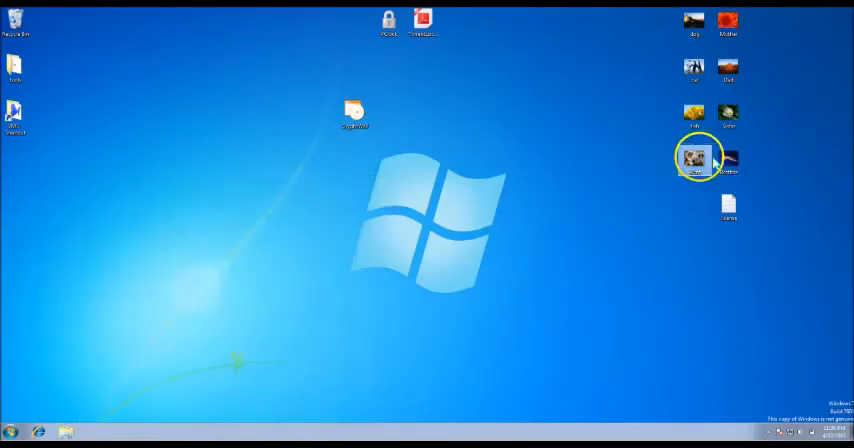
Step: View the still-unencrypted sample photos, then close the photo viewer
{"action": "right_click", "coordinate": [694, 160]}
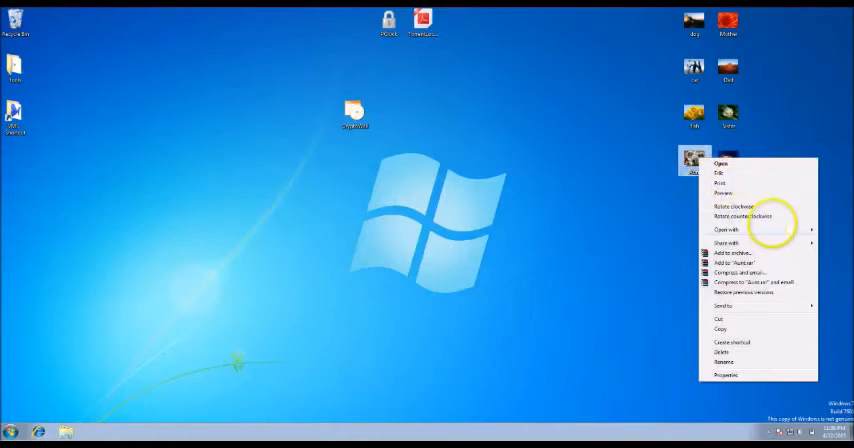
{"action": "left_click", "coordinate": [727, 230]}
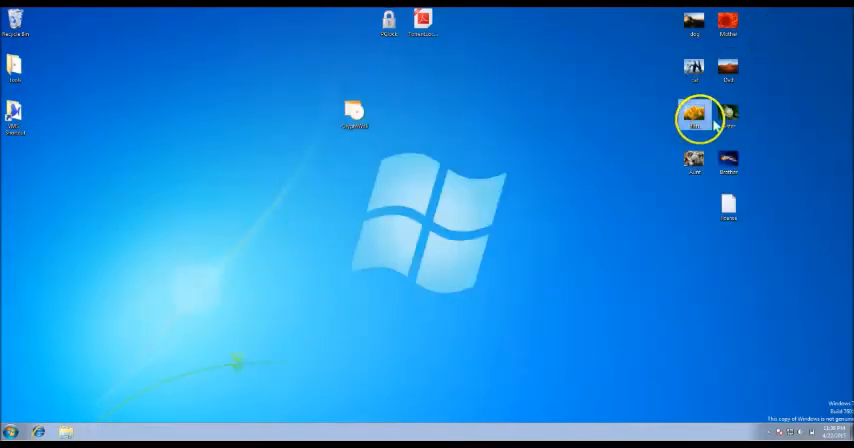
{"action": "double_click", "coordinate": [694, 110]}
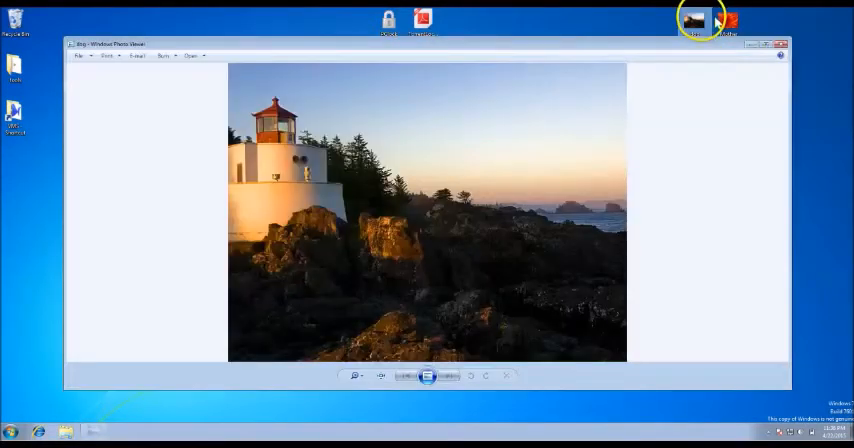
{"action": "left_click", "coordinate": [786, 44]}
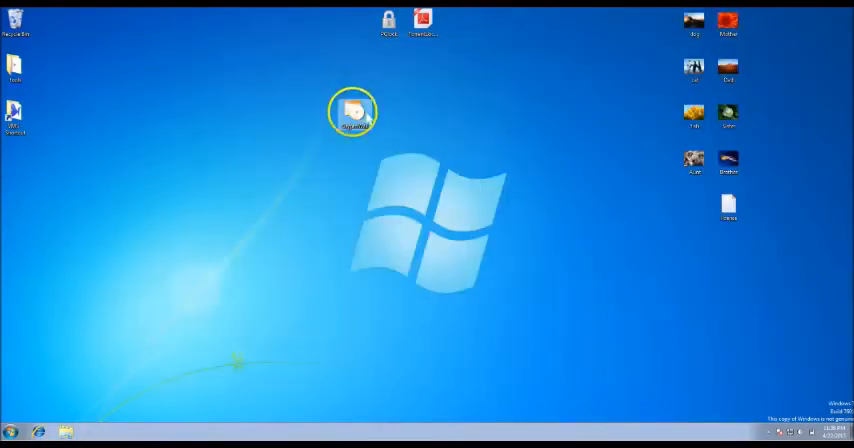
Step: Run CryptoWall as administrator and approve the User Account Control prompt
{"action": "right_click", "coordinate": [360, 107]}
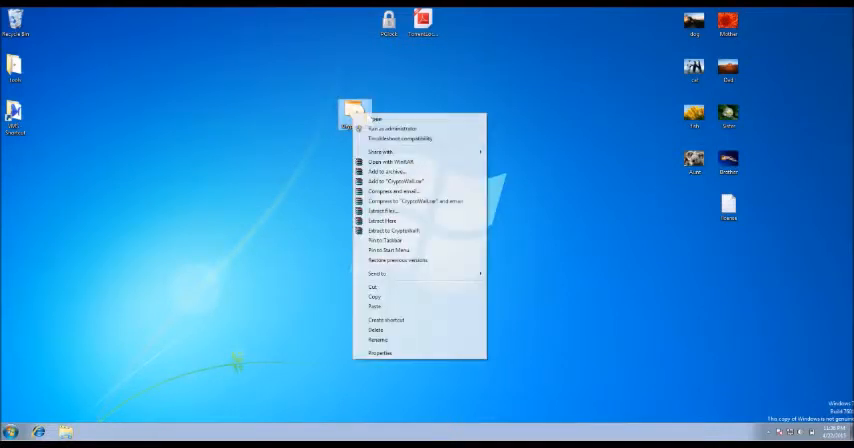
{"action": "left_click", "coordinate": [401, 124]}
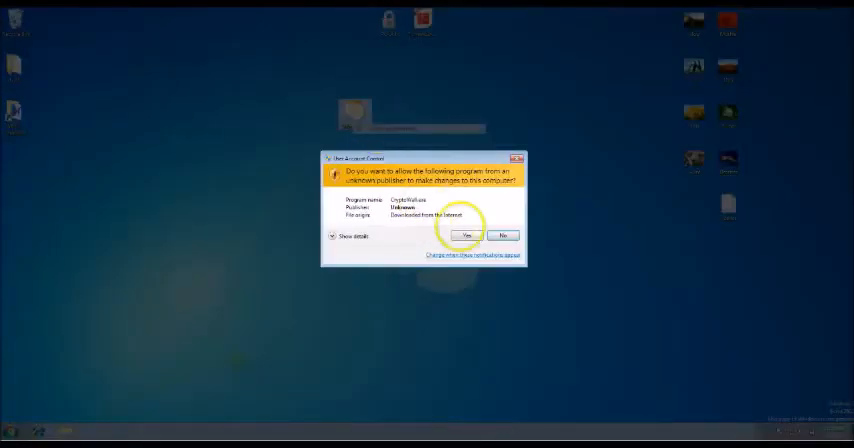
{"action": "left_click", "coordinate": [466, 234]}
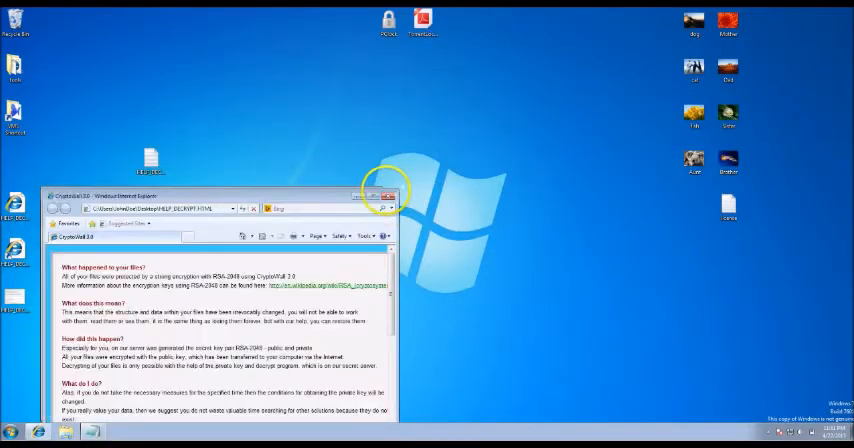
Step: Close the CryptoWall ransom note, then save CryptoMonitor's settings
{"action": "left_click", "coordinate": [385, 196]}
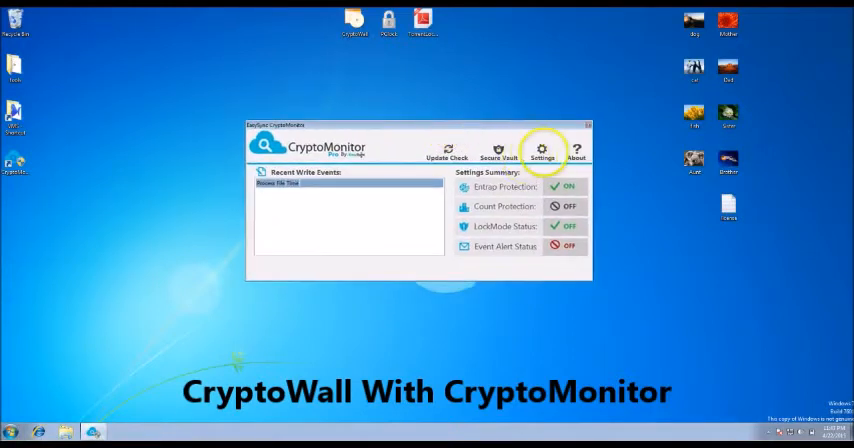
{"action": "left_click", "coordinate": [546, 149]}
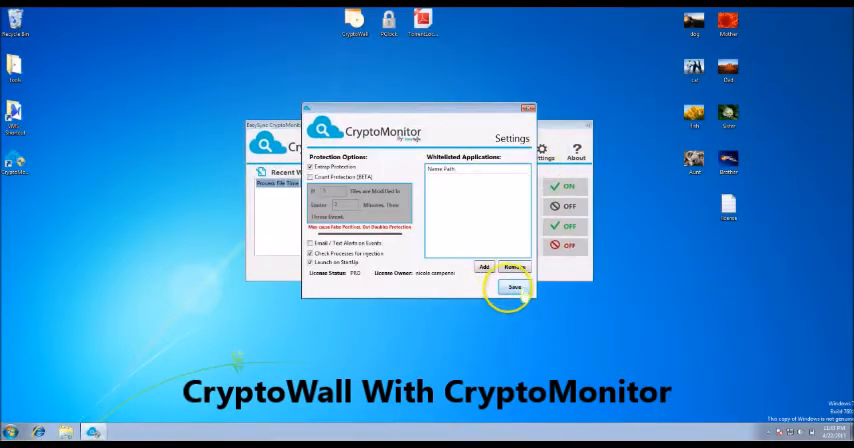
{"action": "left_click", "coordinate": [510, 288]}
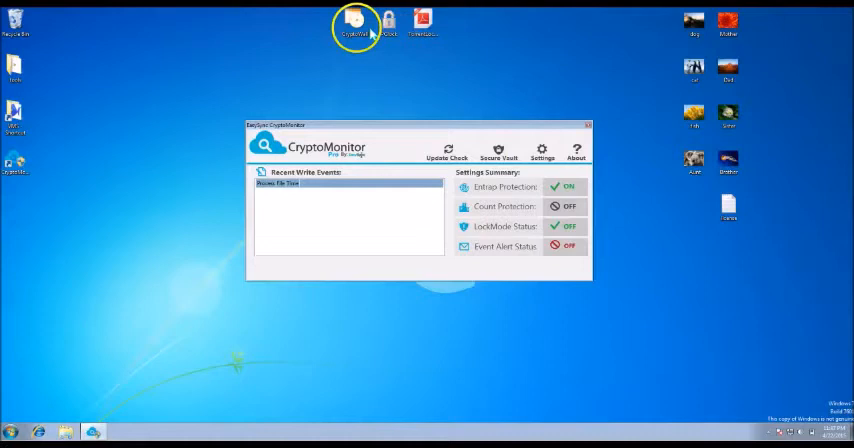
Step: Rerun CryptoWall as administrator and dismiss CryptoMonitor's Lock Down Mode warning
{"action": "right_click", "coordinate": [357, 22]}
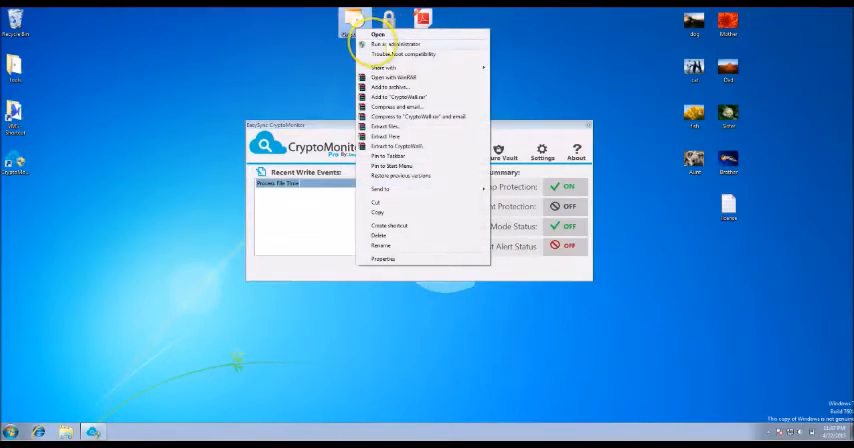
{"action": "left_click", "coordinate": [392, 47]}
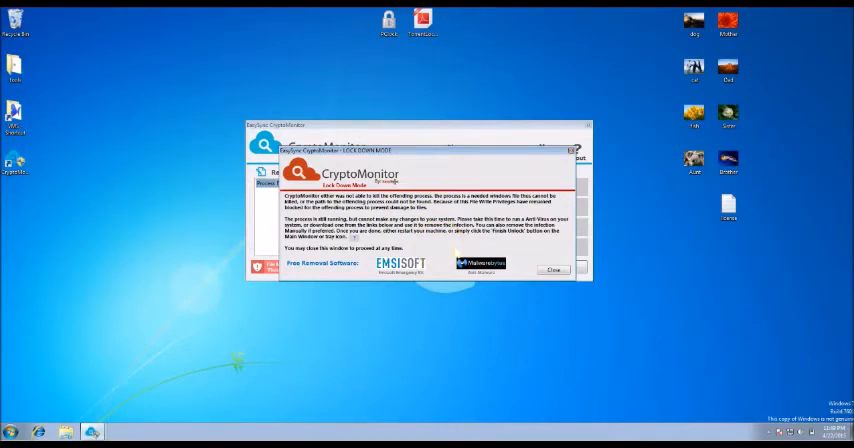
{"action": "left_click", "coordinate": [553, 269]}
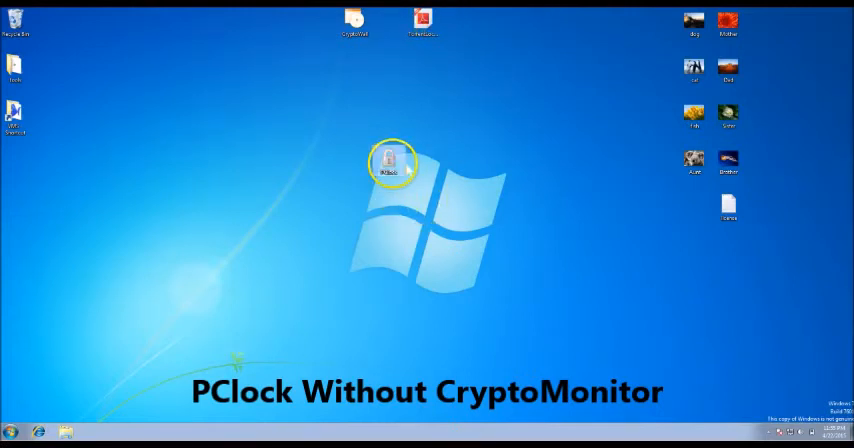
Step: Run PClock as administrator, inspect the garbled cat file, and open the bitcoin payment page
{"action": "right_click", "coordinate": [390, 158]}
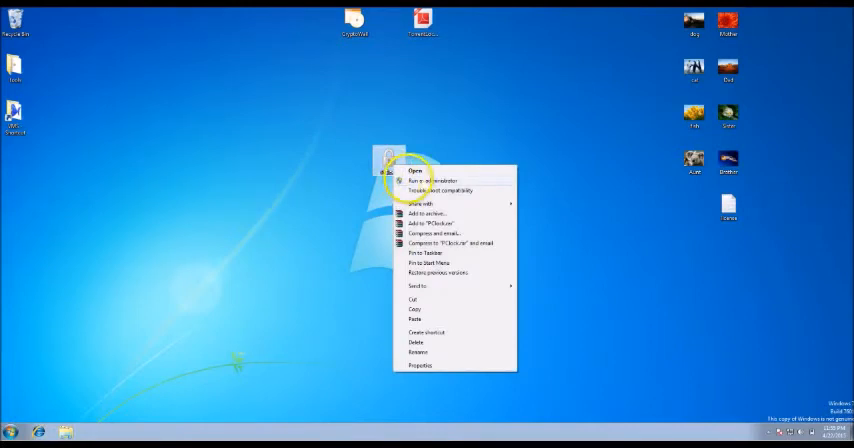
{"action": "left_click", "coordinate": [414, 170]}
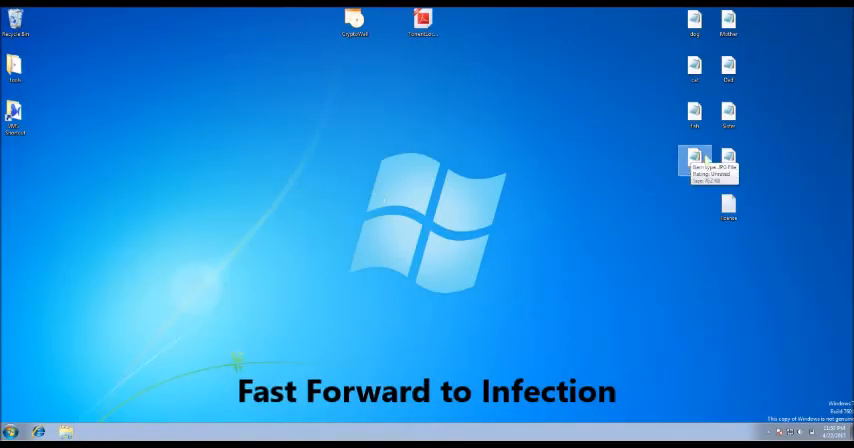
{"action": "double_click", "coordinate": [694, 160]}
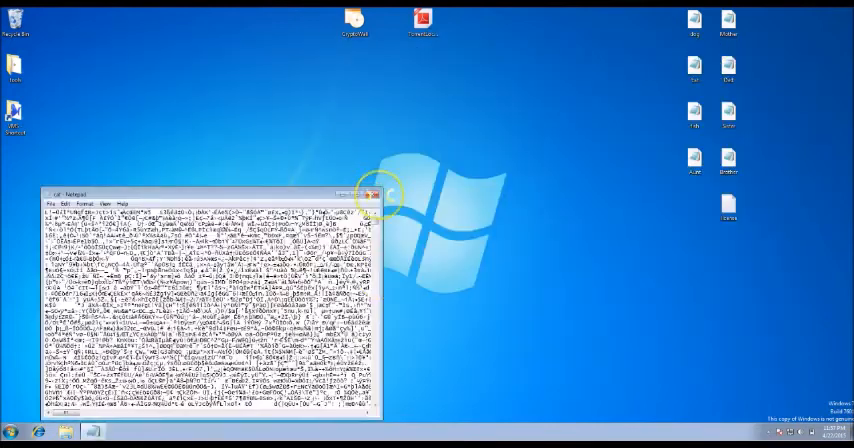
{"action": "left_click", "coordinate": [380, 193]}
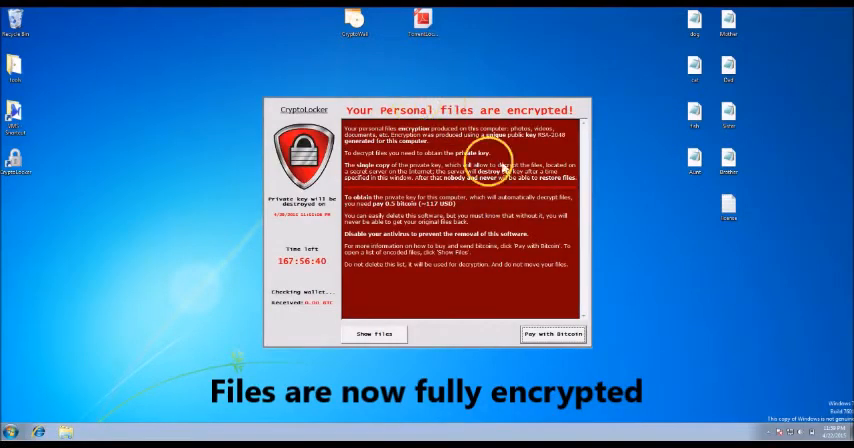
{"action": "left_click", "coordinate": [372, 334]}
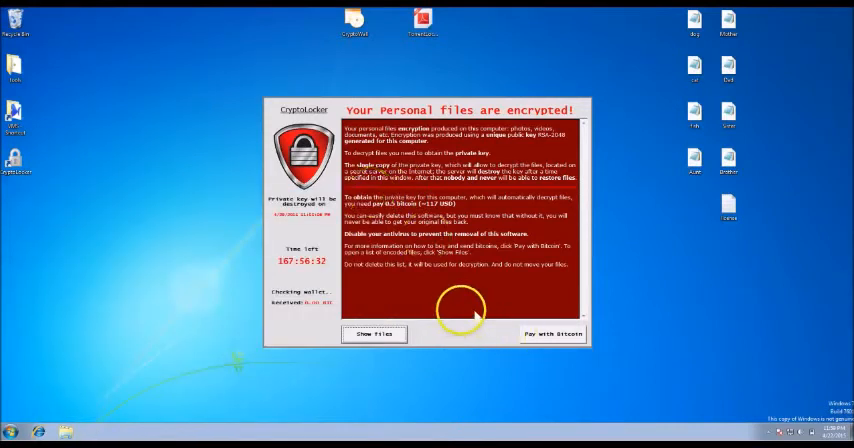
{"action": "left_click", "coordinate": [553, 333]}
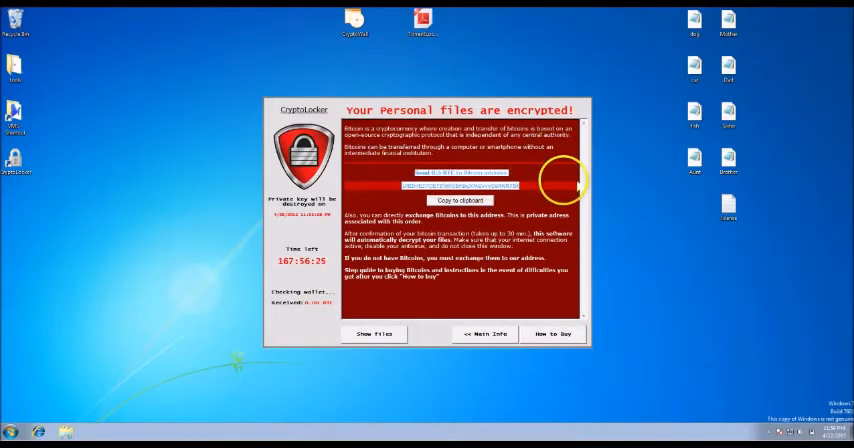
{"action": "mouse_move", "coordinate": [580, 300]}
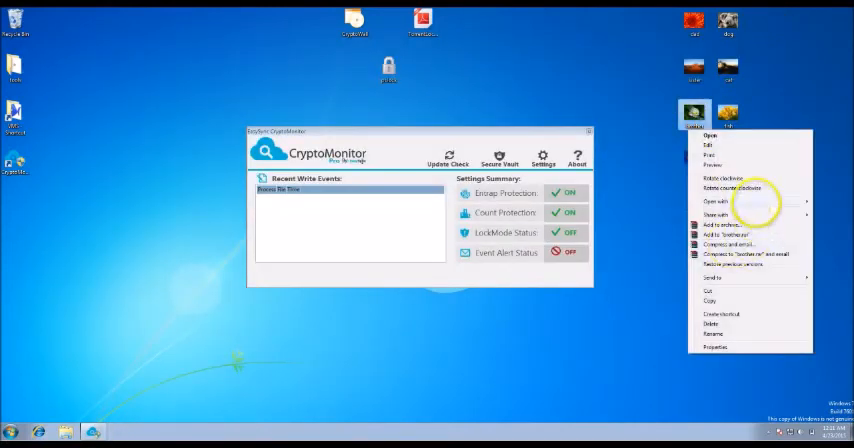
Step: Check a desktop photo, then bring up the context menu for the pclock sample
{"action": "left_click", "coordinate": [707, 137]}
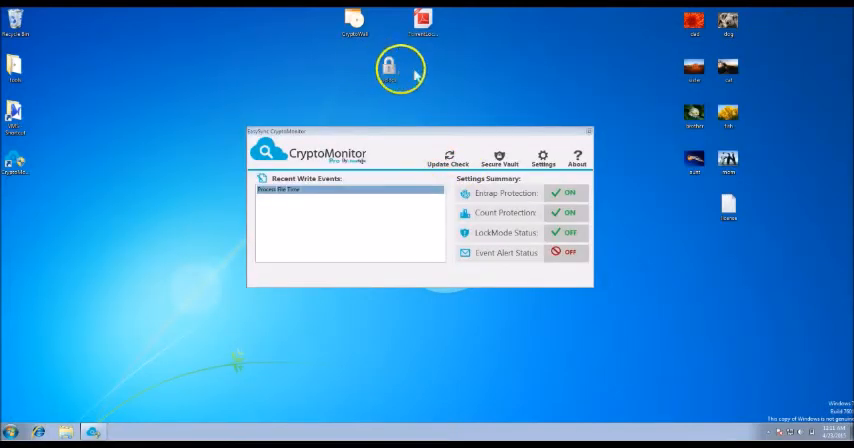
{"action": "right_click", "coordinate": [388, 63]}
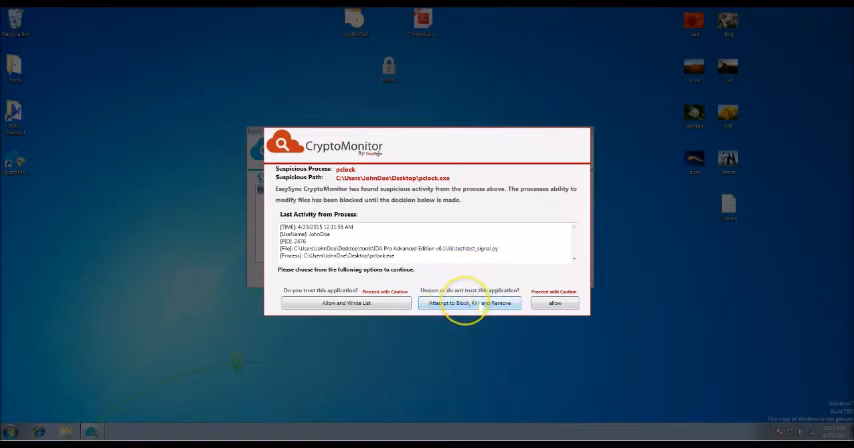
Step: Choose 'Attempt to Block, Kill and Remove' on CryptoMonitor's pclock alert
{"action": "left_click", "coordinate": [471, 303]}
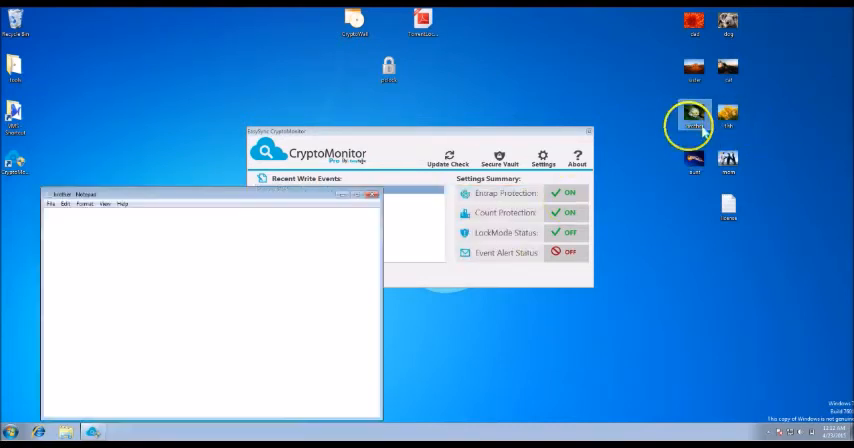
Step: Open a desktop photo in Windows Photo Viewer, confirm it is intact, and close it
{"action": "left_click", "coordinate": [388, 193]}
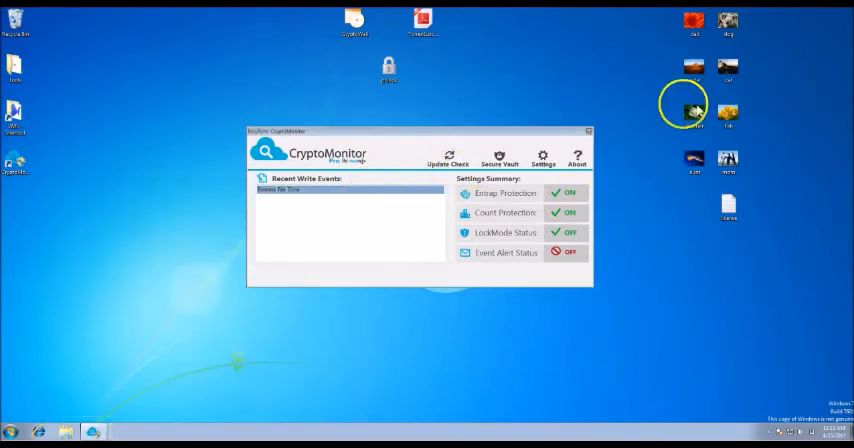
{"action": "right_click", "coordinate": [694, 110]}
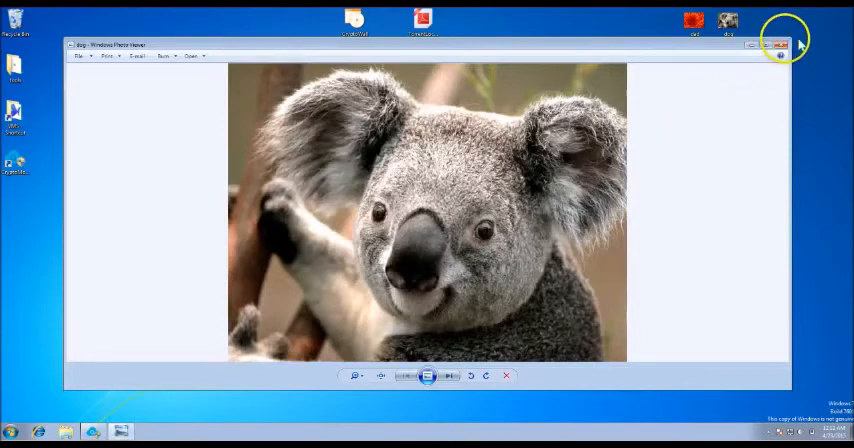
{"action": "left_click", "coordinate": [780, 46]}
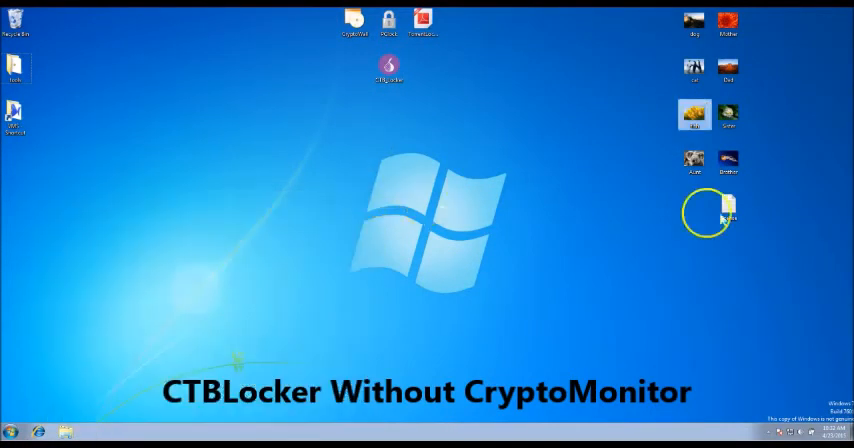
Step: Bring up context menus on two desktop photos to check them before running CTBLocker
{"action": "right_click", "coordinate": [693, 113]}
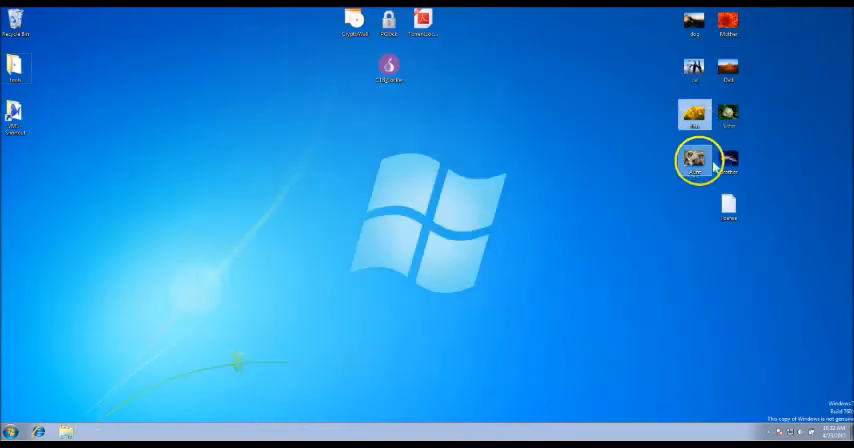
{"action": "right_click", "coordinate": [694, 160]}
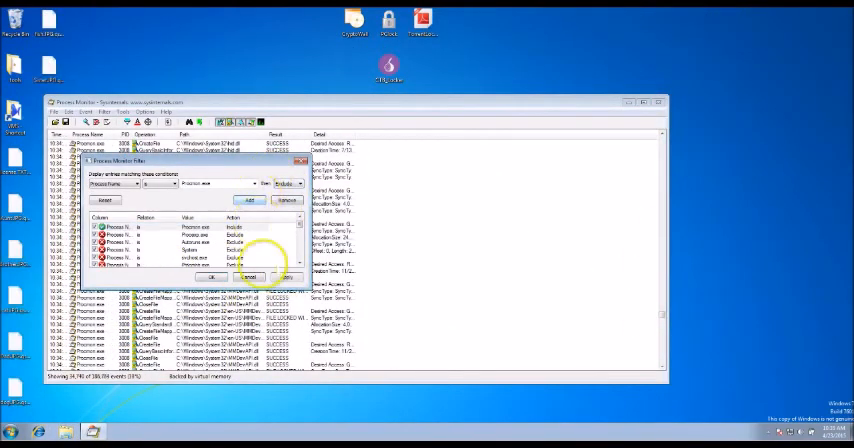
Step: Apply the Process Monitor event filter and close Process Monitor
{"action": "left_click", "coordinate": [248, 274]}
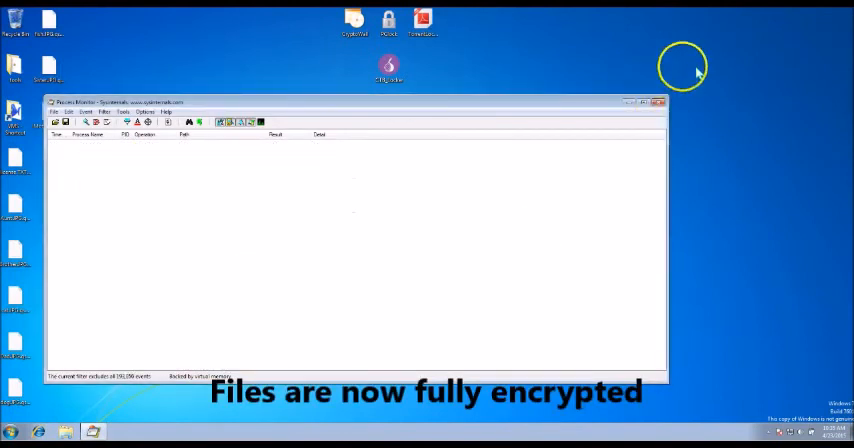
{"action": "mouse_move", "coordinate": [603, 105]}
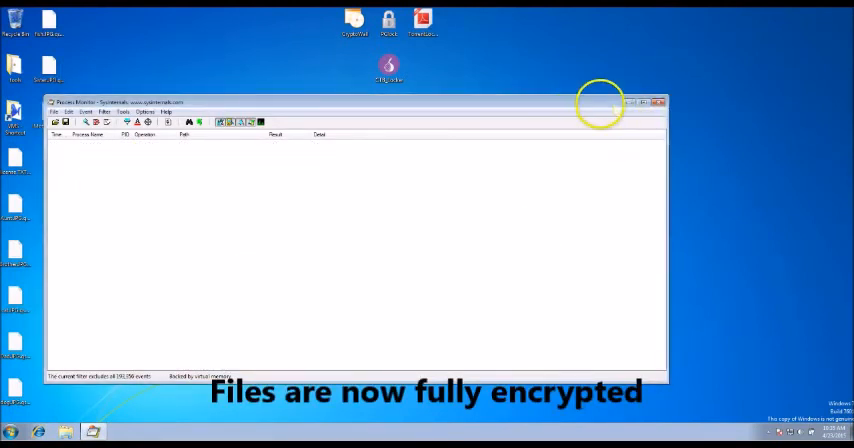
{"action": "left_click", "coordinate": [664, 102]}
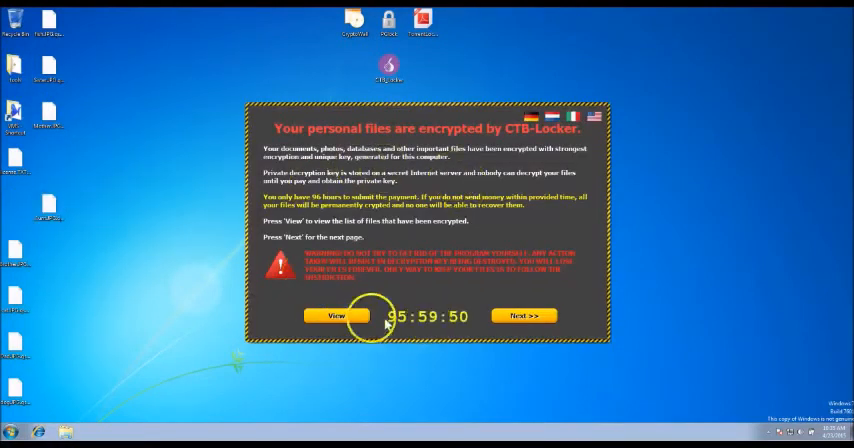
Step: Advance past the CTB-Locker test decryption page and scroll through the encrypted file list
{"action": "left_click", "coordinate": [524, 316]}
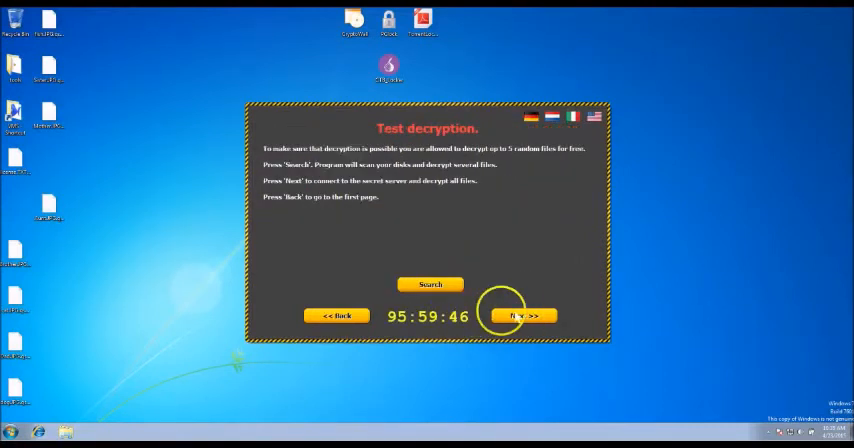
{"action": "left_click", "coordinate": [522, 314]}
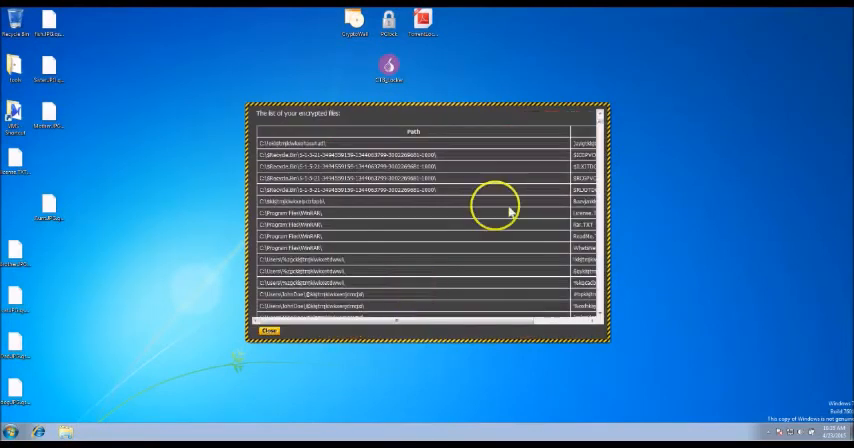
{"action": "scroll", "scroll_direction": "down", "scroll_amount": 3}
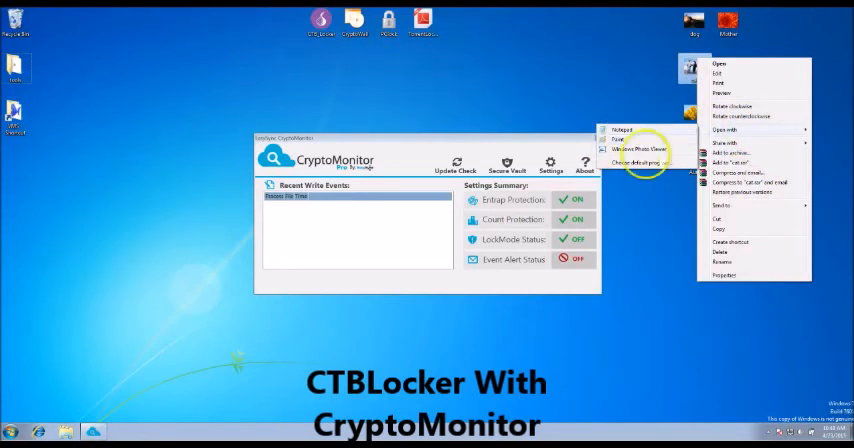
Step: Open a desktop photo in Windows Photo Viewer, then bring up another photo's context menu
{"action": "left_click", "coordinate": [634, 146]}
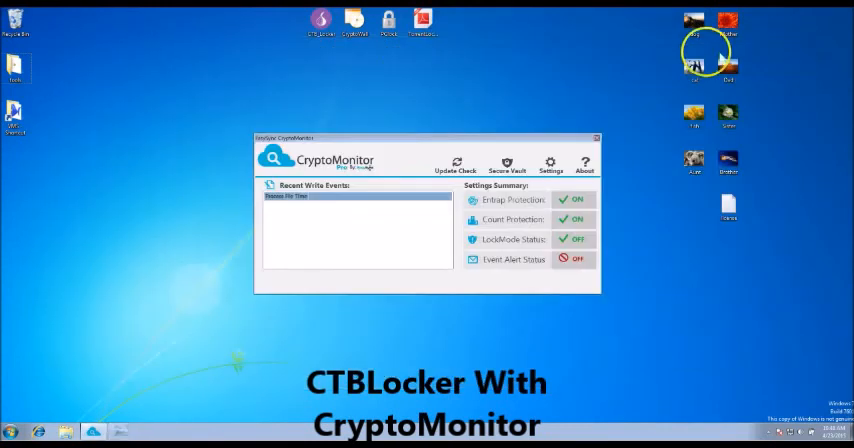
{"action": "right_click", "coordinate": [322, 20]}
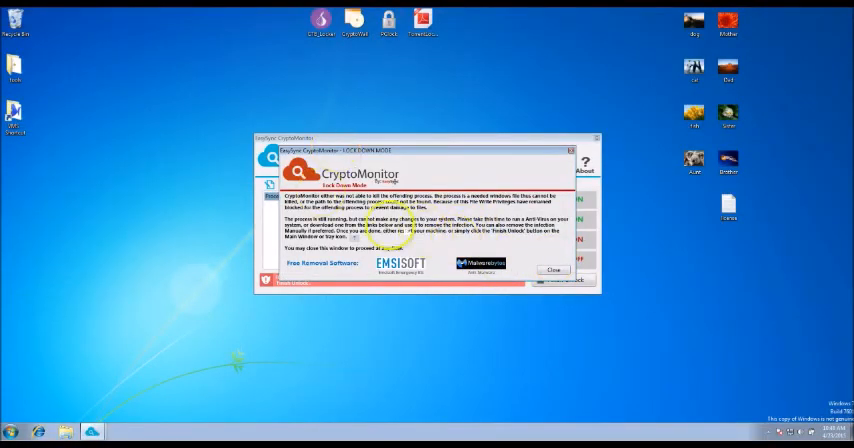
Step: With the Lock Down Mode warning showing, bring up the taskbar context menu
{"action": "right_click", "coordinate": [476, 429]}
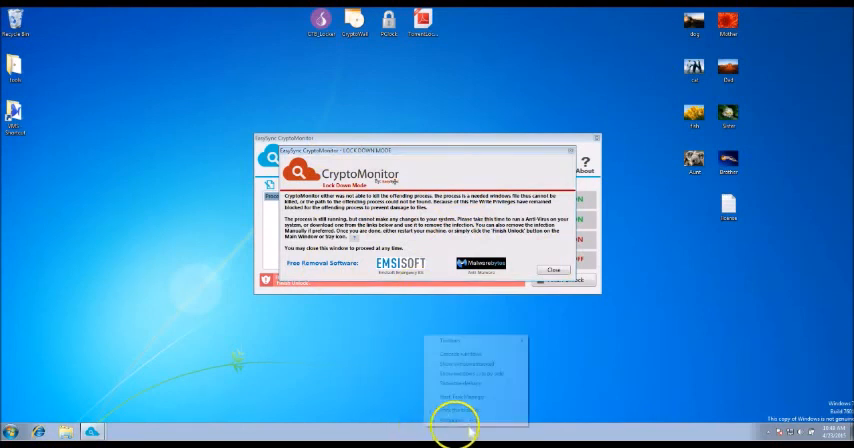